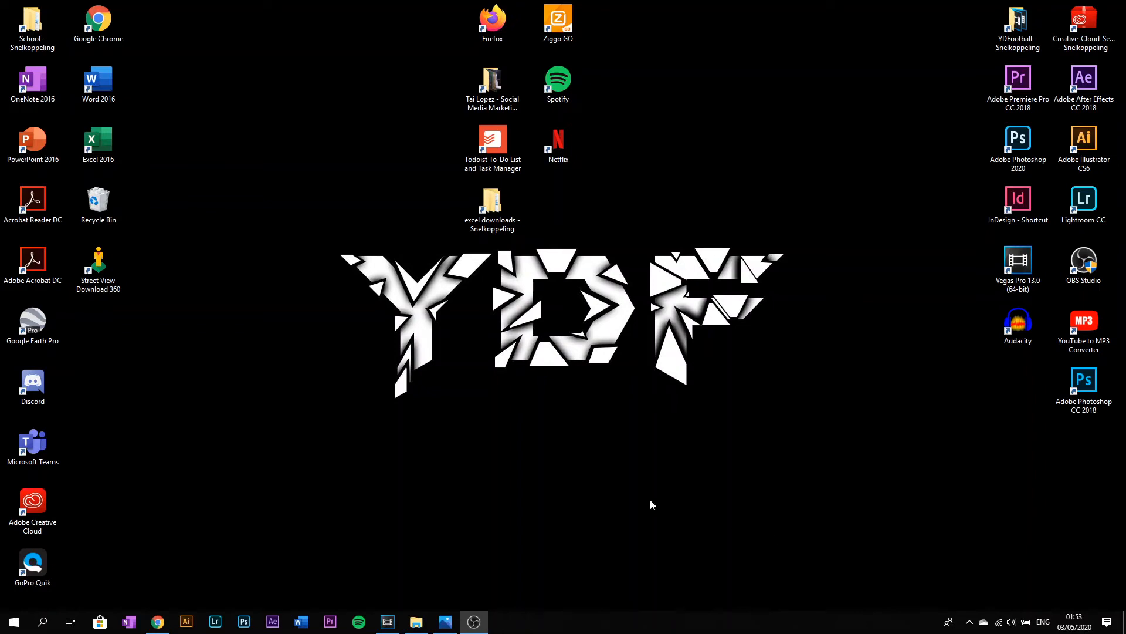
mouse_move(584, 492)
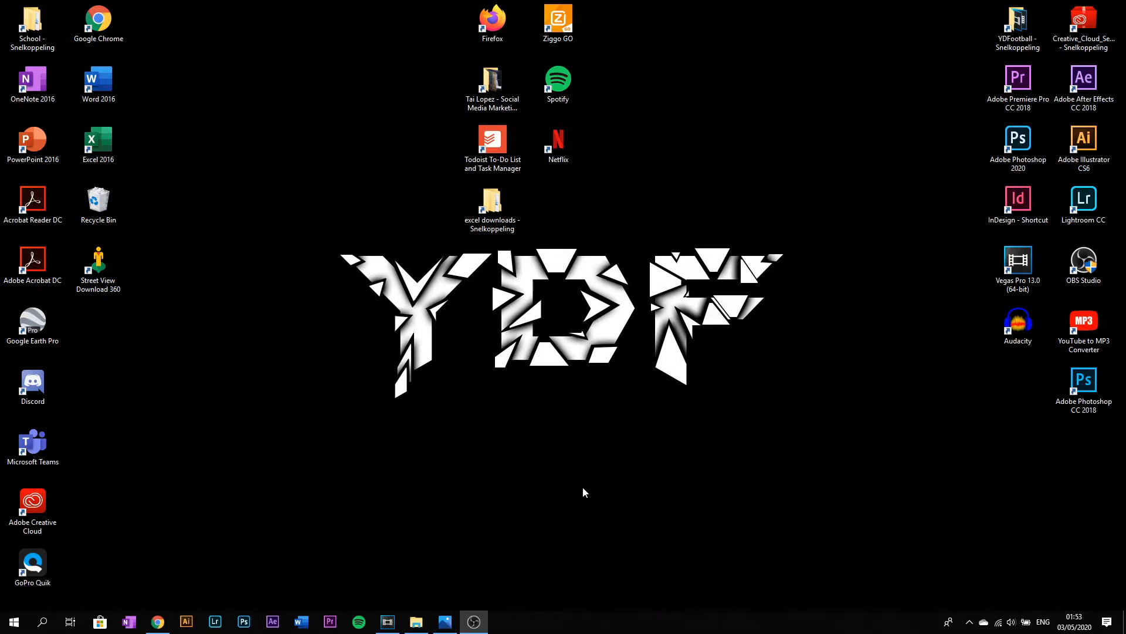
mouse_move(631, 111)
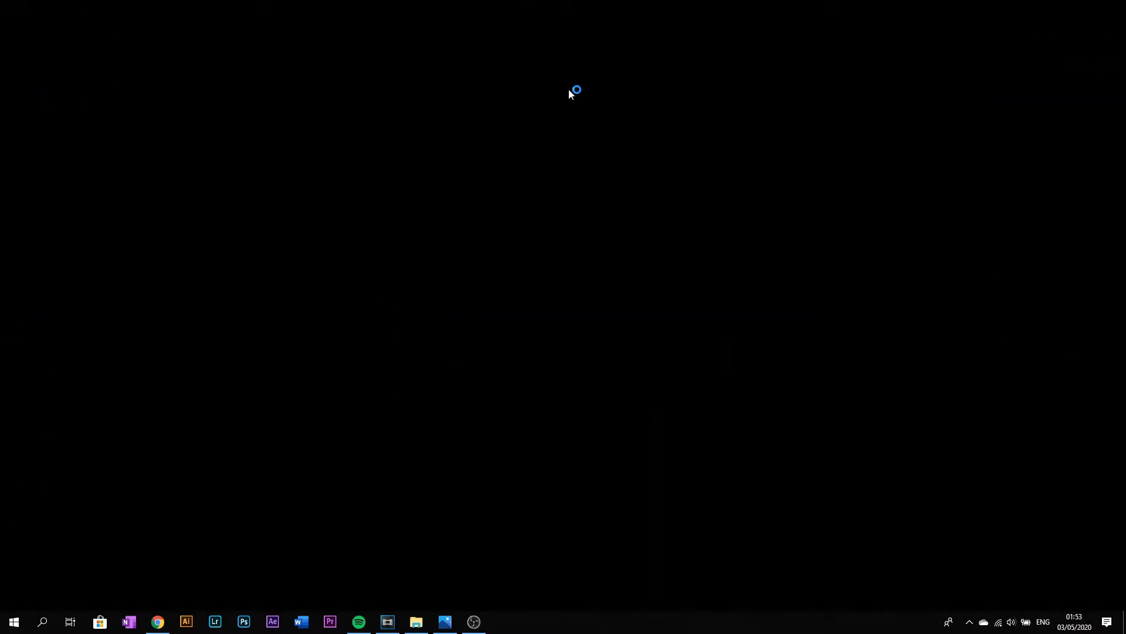
Let the Spotify home page finish loading with recently played playlists
left_click(359, 622)
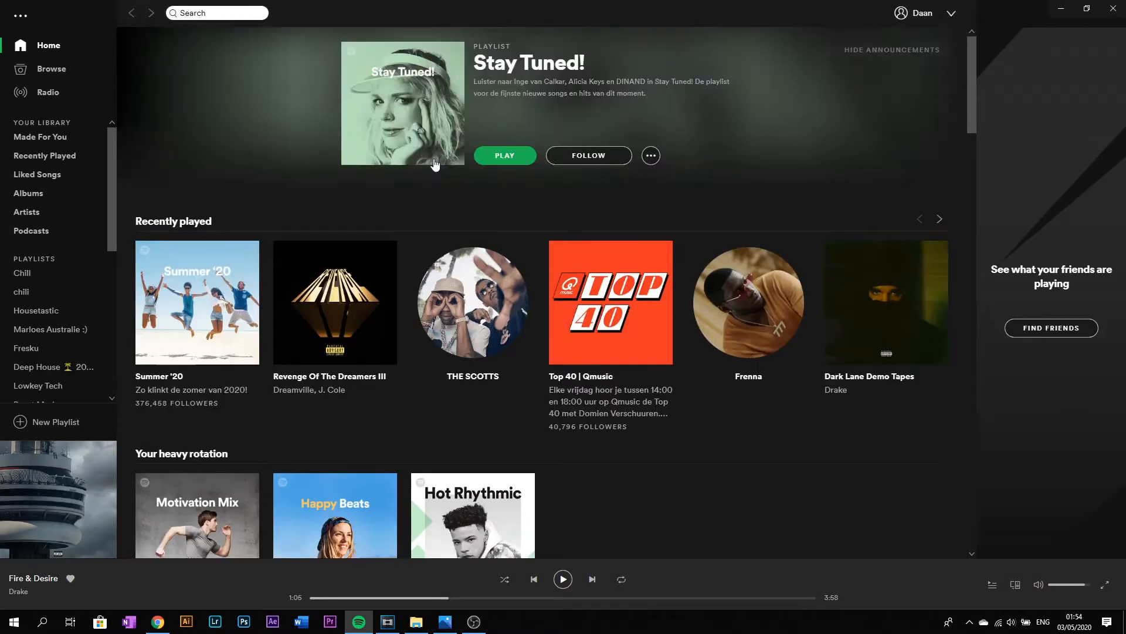
mouse_move(105, 288)
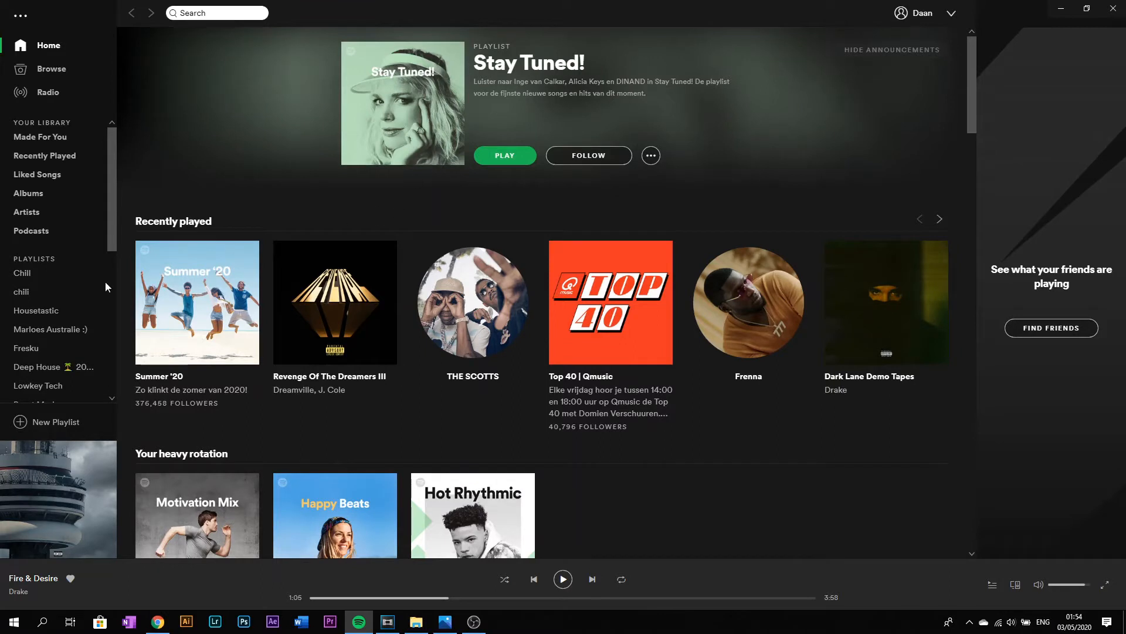
mouse_move(418, 286)
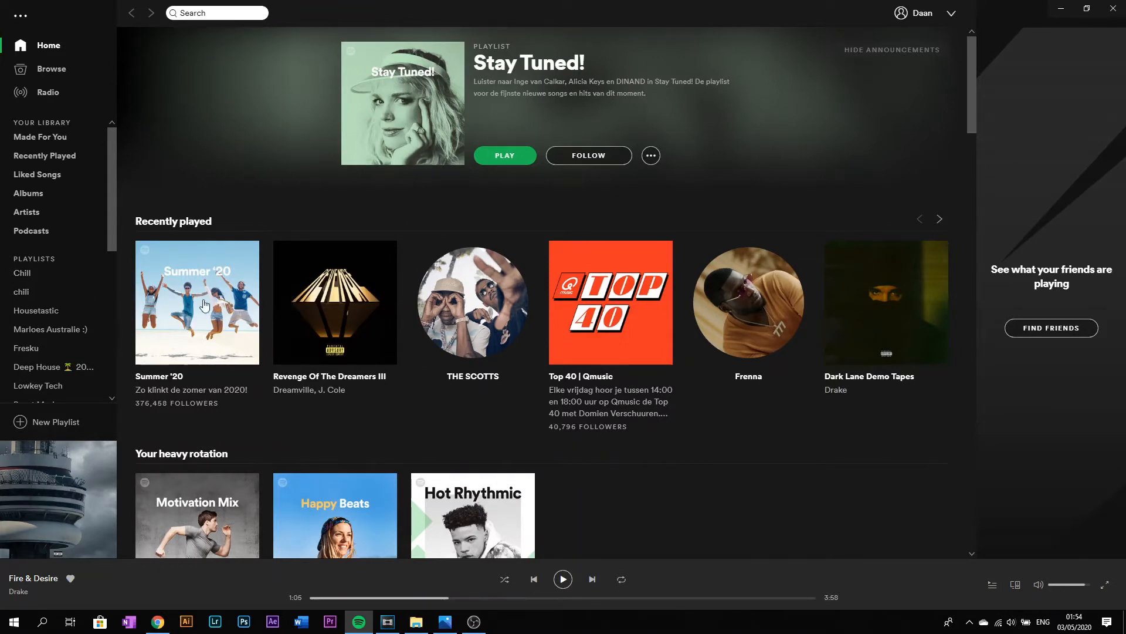
Show the Housetastic playlist's track list of 29 songs from the sidebar
left_click(35, 310)
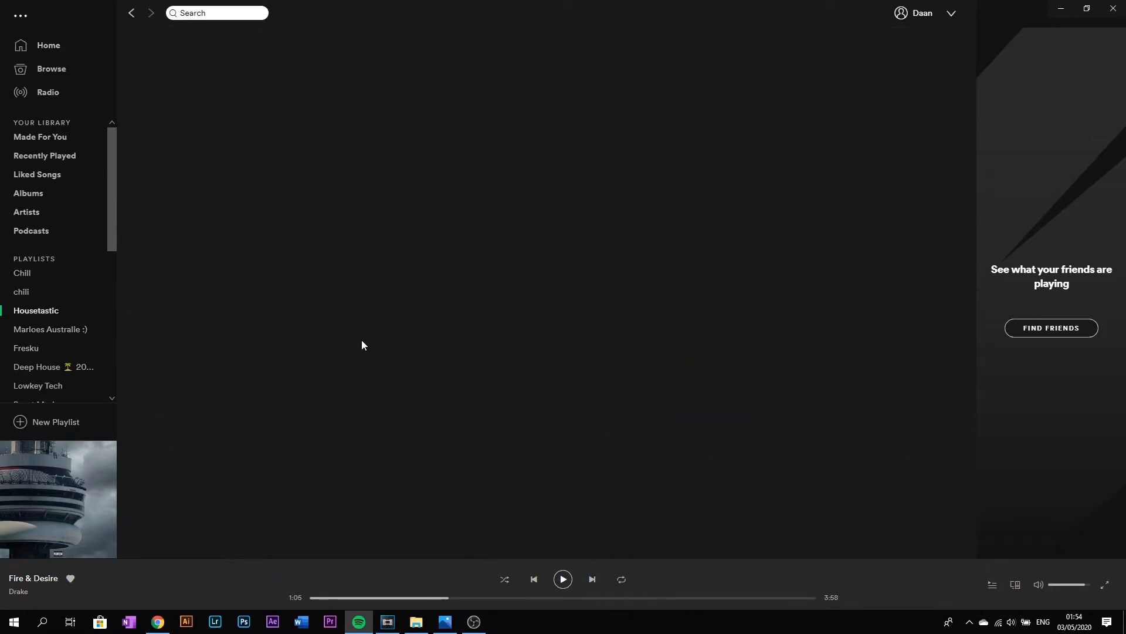
left_click(35, 310)
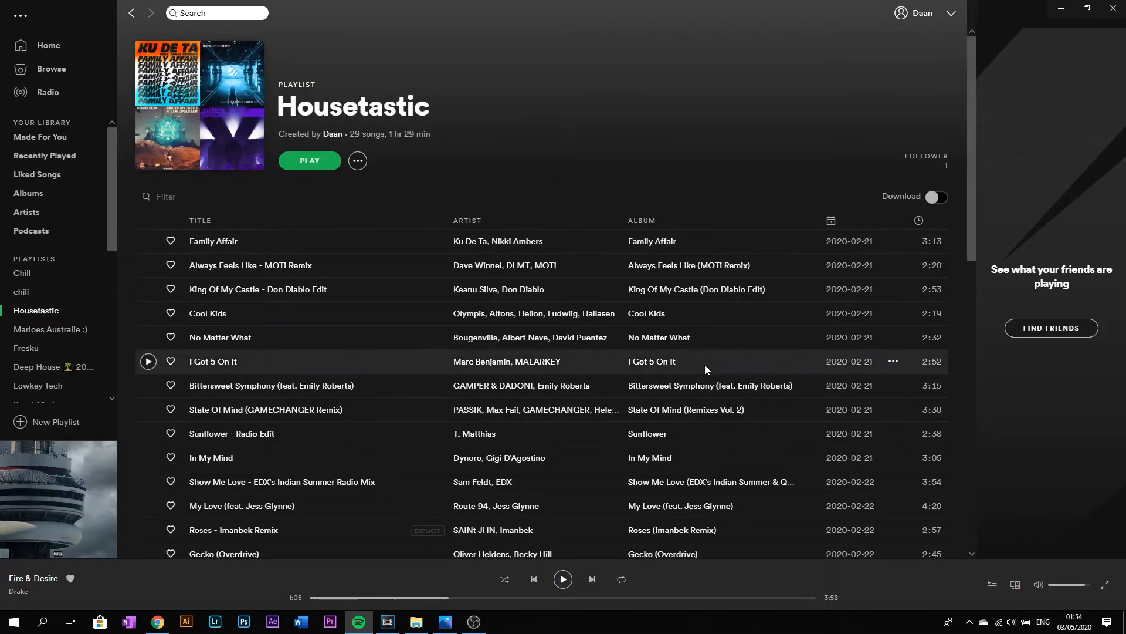
mouse_move(185, 234)
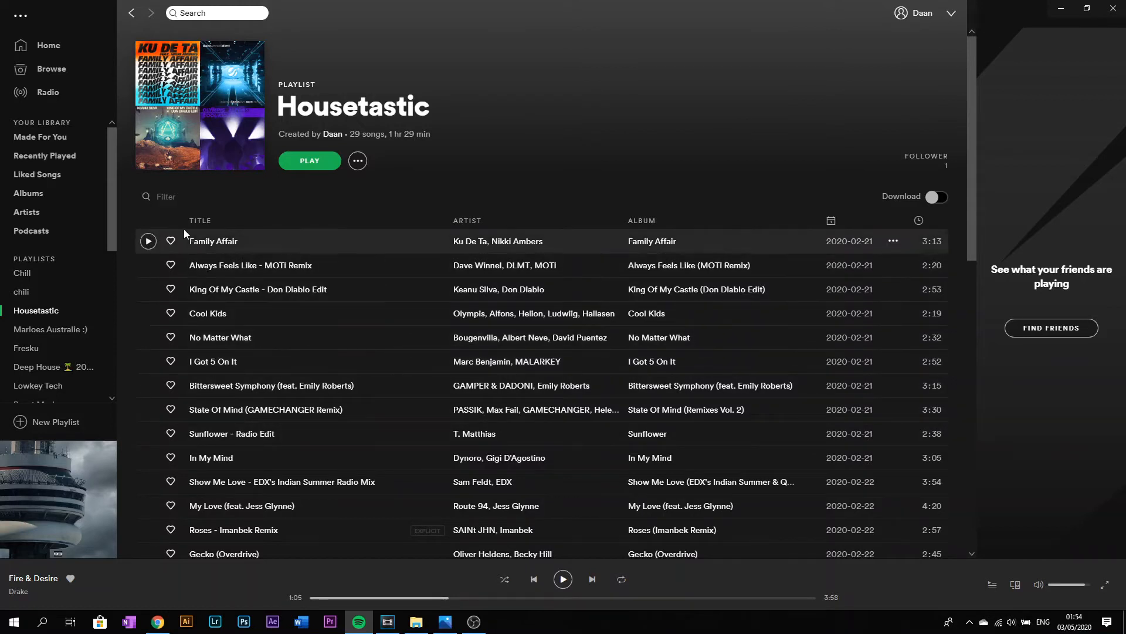
mouse_move(164, 182)
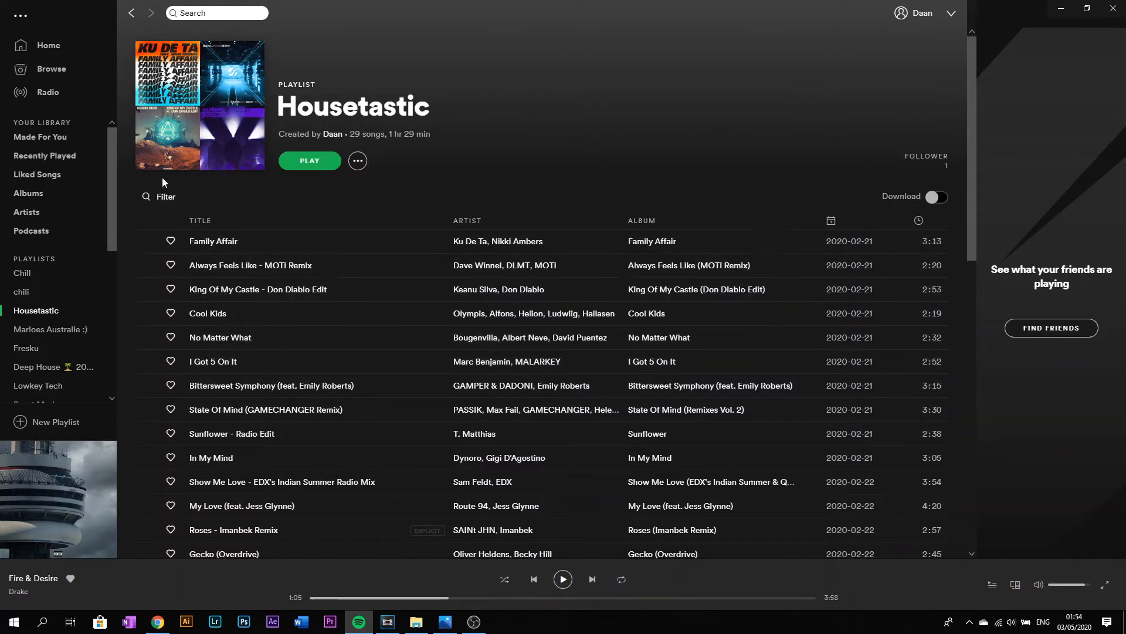
mouse_move(239, 149)
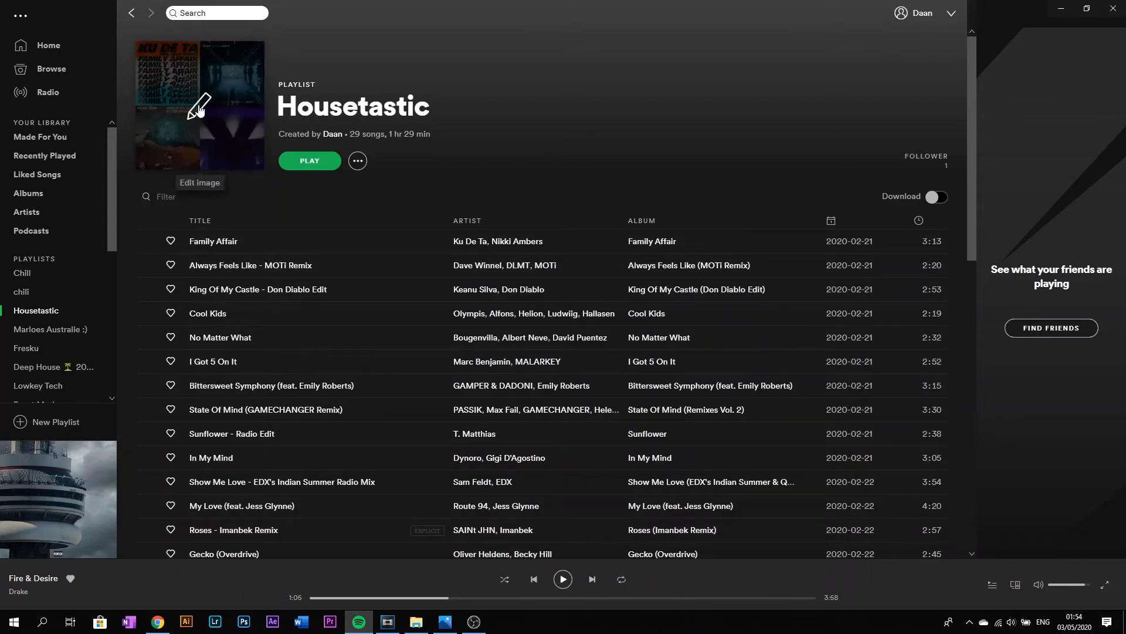
Begin replacing the Housetastic cover and browse Downloads for the House JPG
left_click(199, 106)
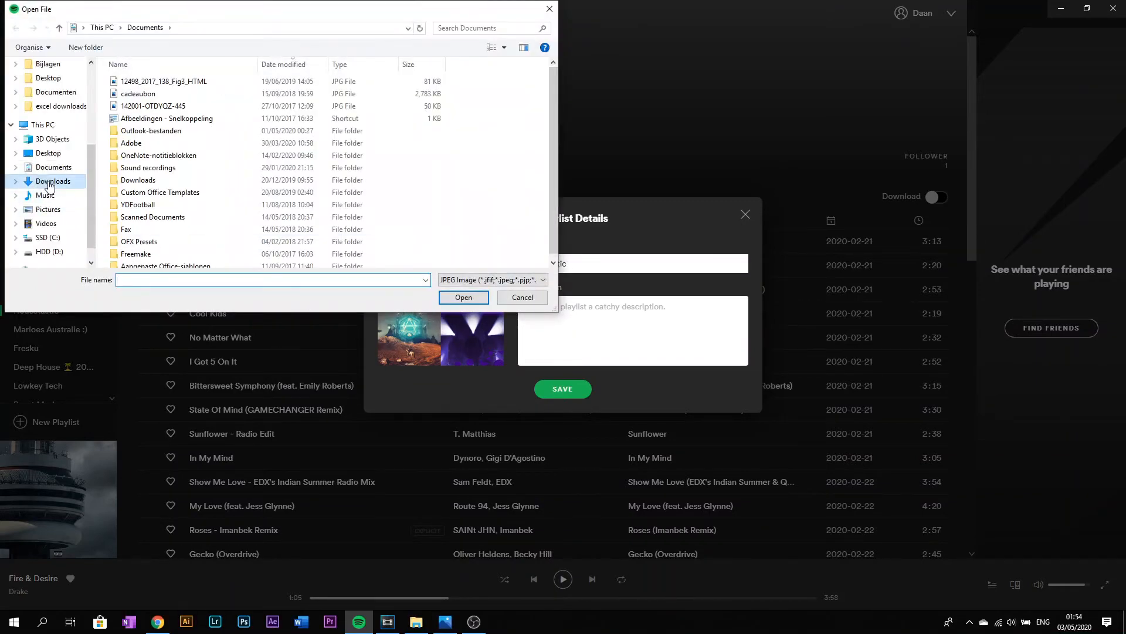
double_click(54, 180)
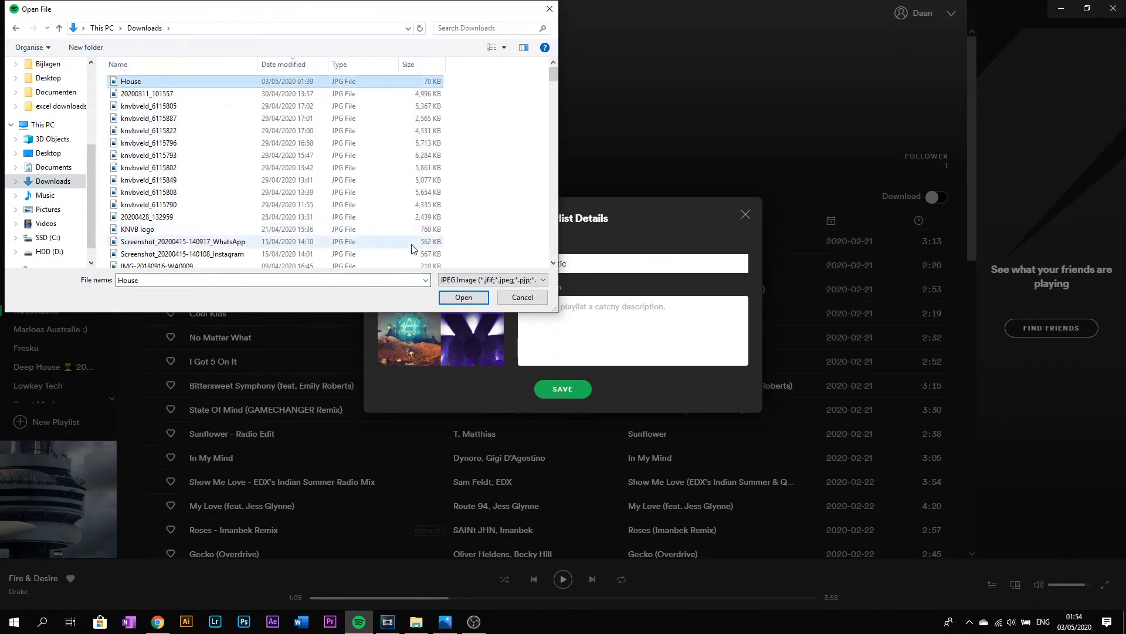
Load the House DJ-mixer image as Housetastic's cover preview in Edit Playlist Details
left_click(463, 298)
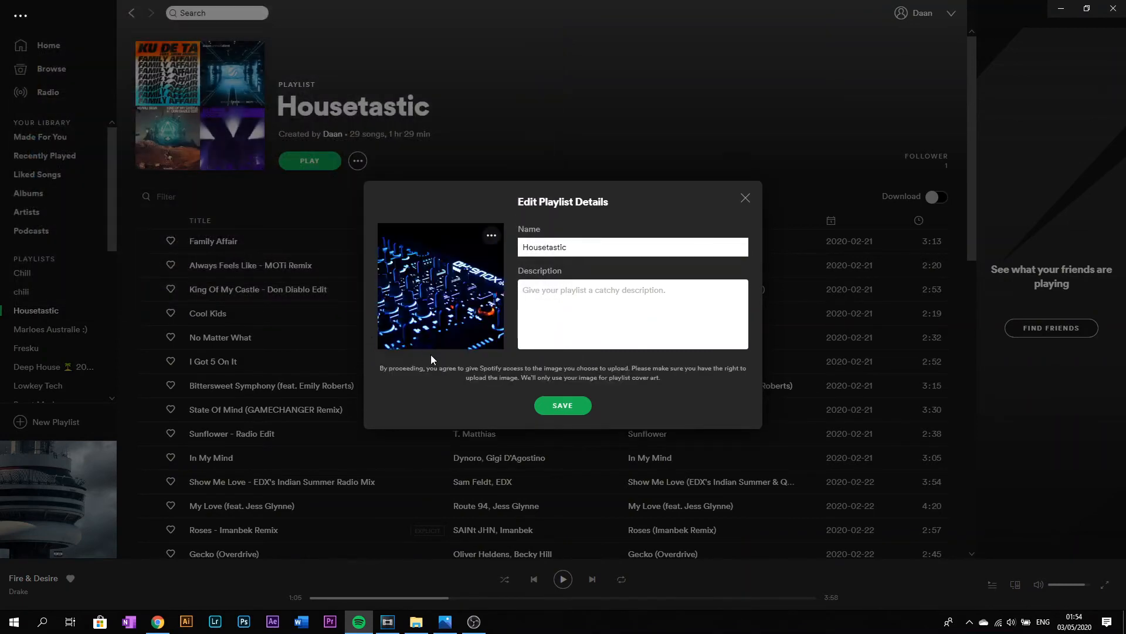
mouse_move(514, 392)
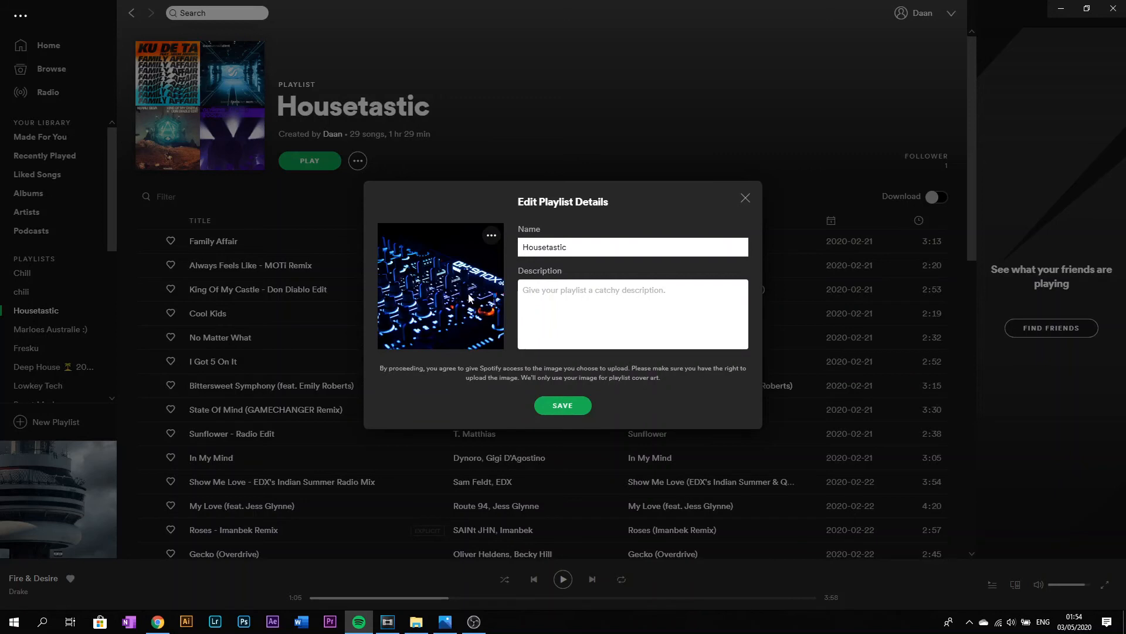
mouse_move(549, 390)
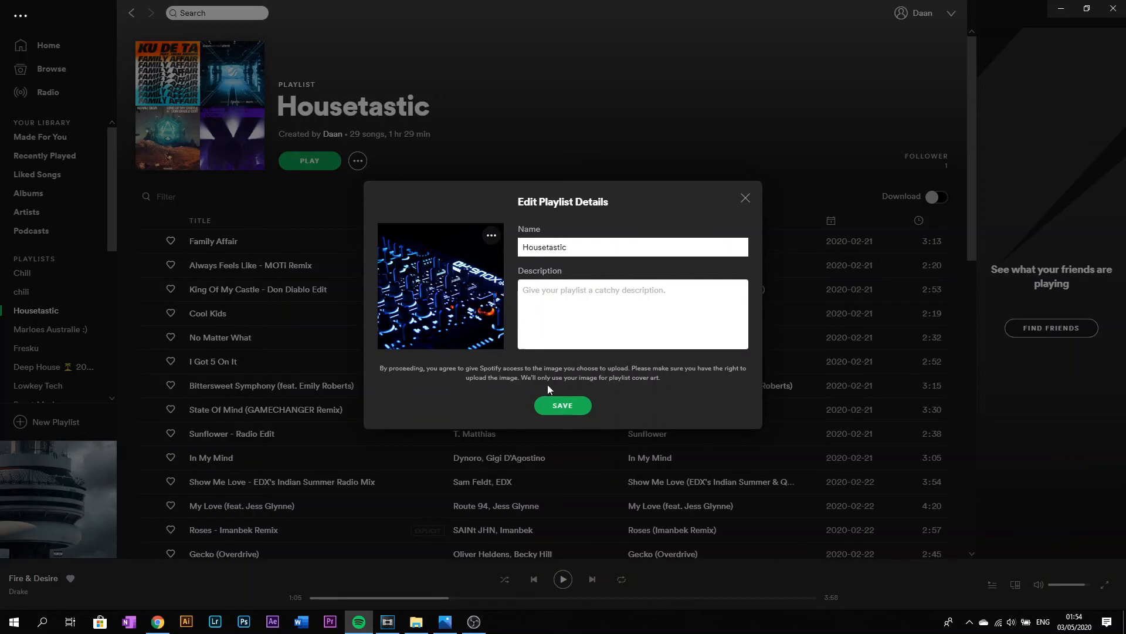